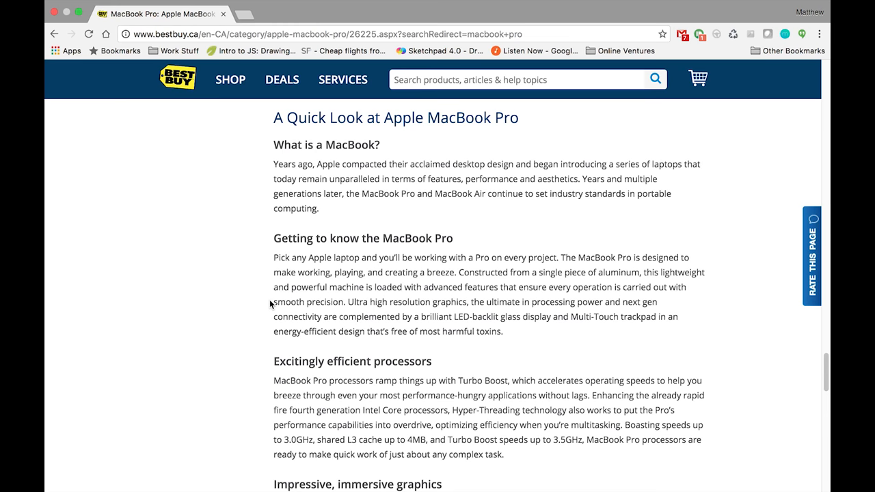
{"action": "mouse_move", "coordinate": [801, 333]}
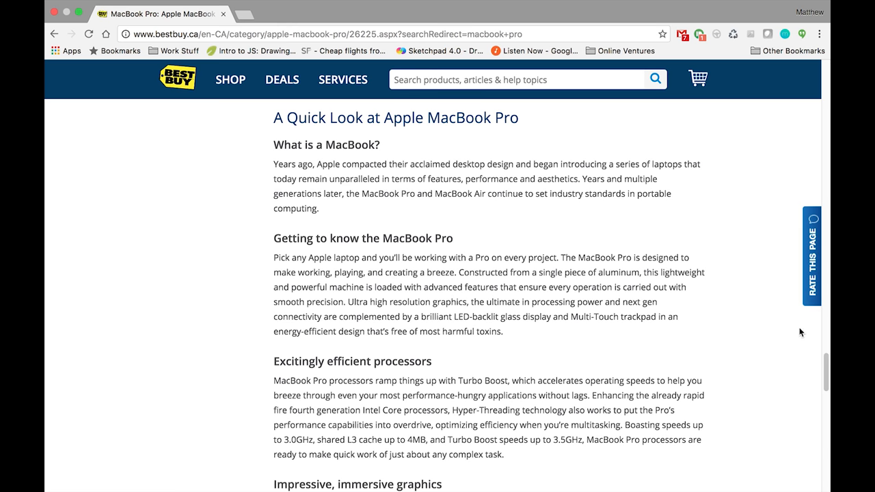
{"action": "scroll", "scroll_direction": "down", "scroll_amount": 3}
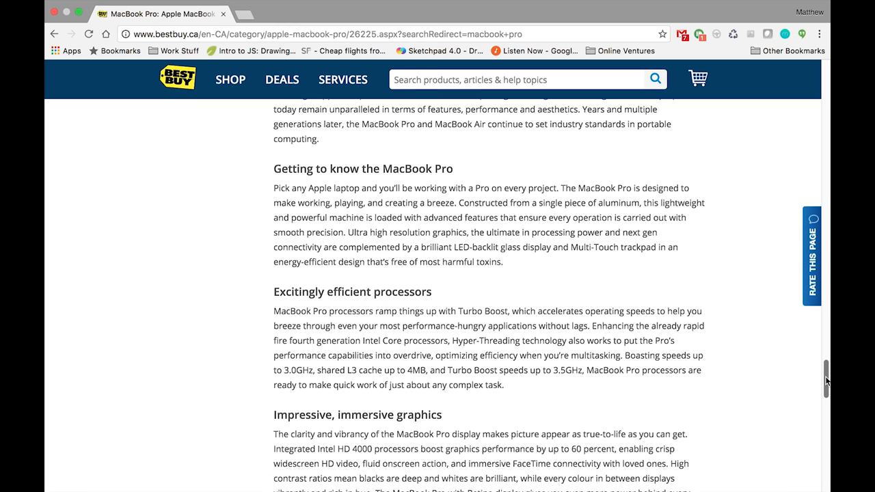
{"action": "scroll", "scroll_direction": "down", "scroll_amount": 3}
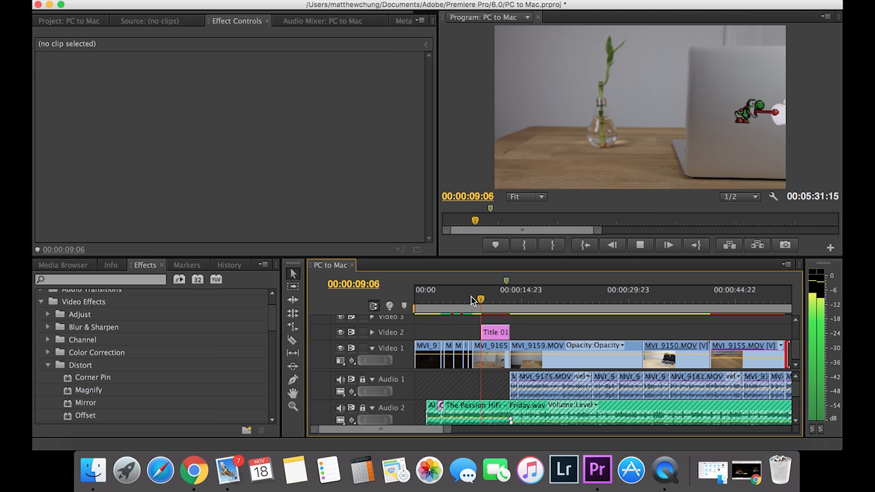
{"action": "left_click", "coordinate": [481, 301]}
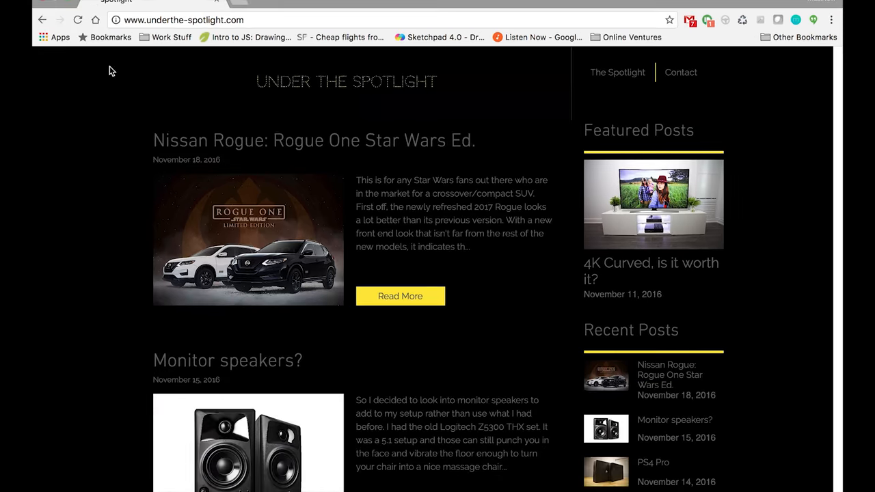
{"action": "mouse_move", "coordinate": [470, 123]}
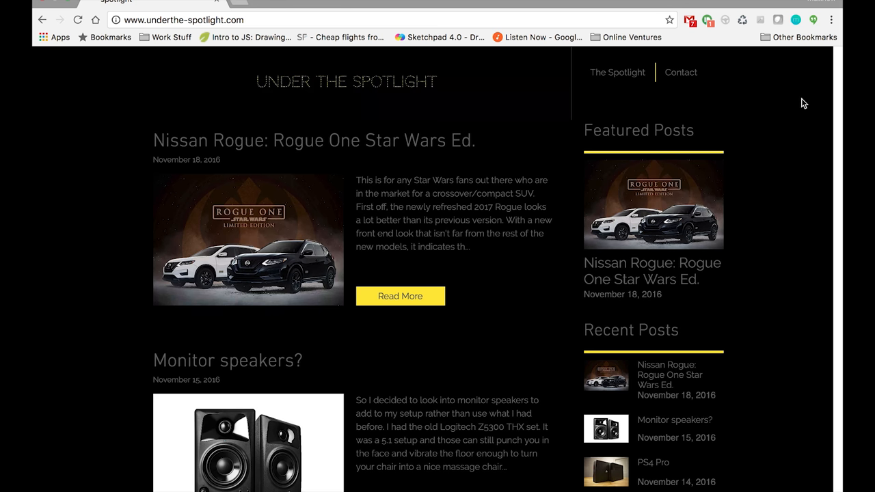
{"action": "mouse_move", "coordinate": [677, 267]}
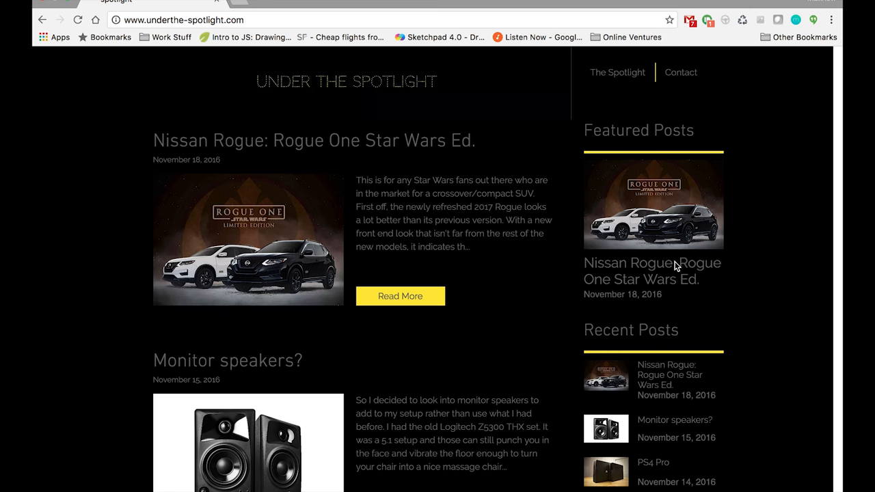
- Scroll the Under the Spotlight post list past the monitor speakers and PS4 Pro posts to the drone comparison
{"action": "scroll", "scroll_direction": "down", "scroll_amount": 3}
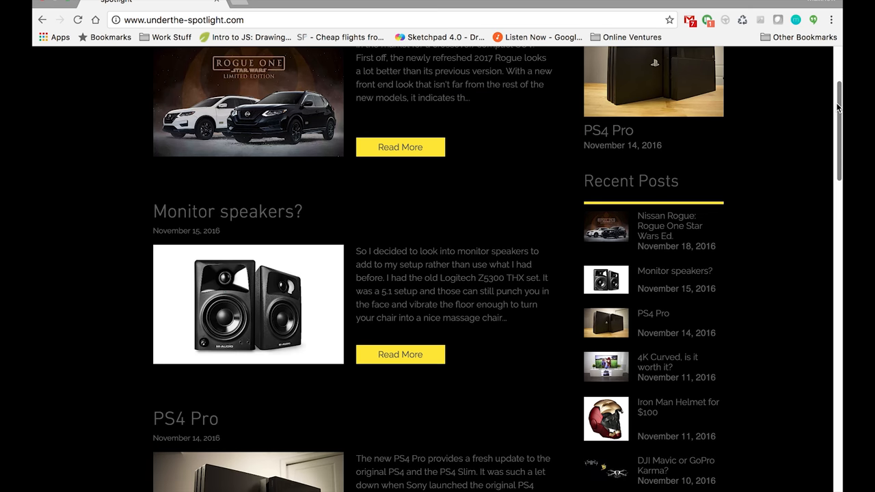
{"action": "scroll", "scroll_direction": "down", "scroll_amount": 3}
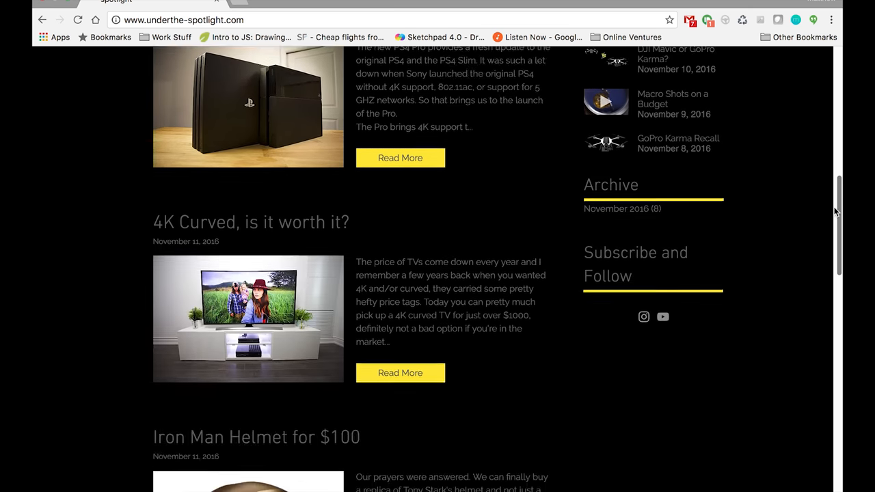
{"action": "scroll", "scroll_direction": "down", "scroll_amount": 3}
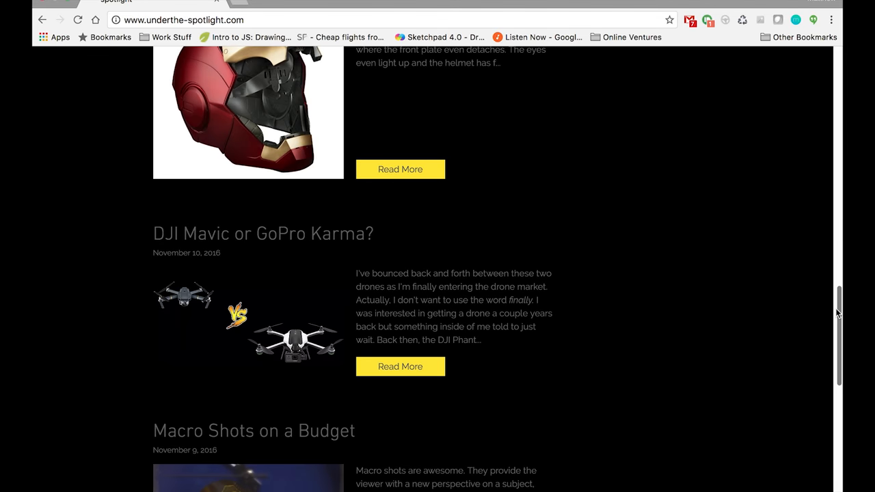
{"action": "scroll", "scroll_direction": "up", "scroll_amount": 3}
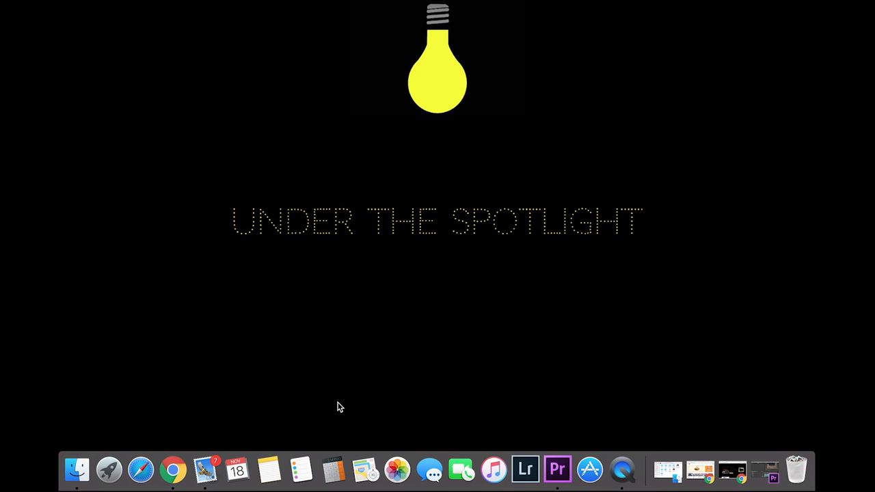
{"action": "mouse_move", "coordinate": [435, 470]}
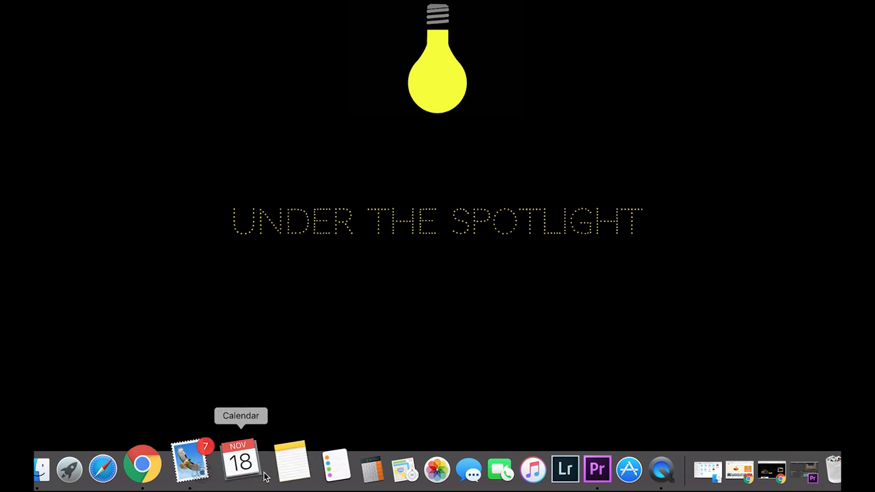
{"action": "mouse_move", "coordinate": [554, 469]}
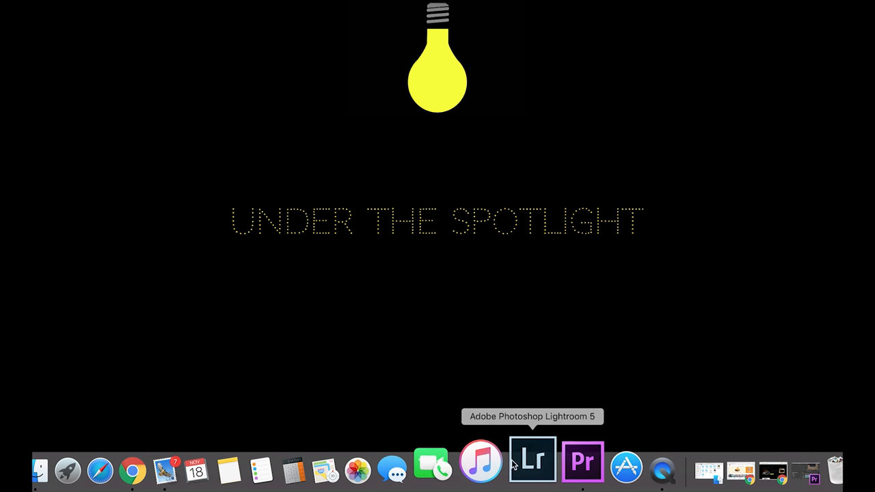
{"action": "mouse_move", "coordinate": [90, 475]}
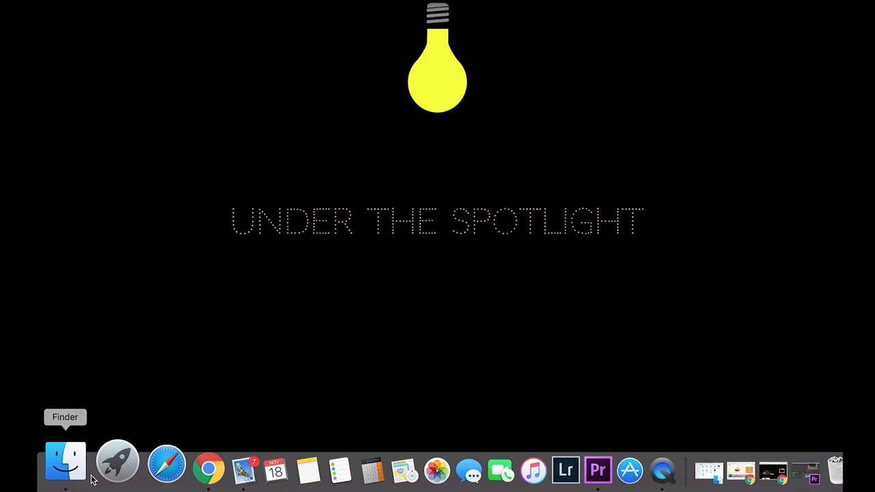
{"action": "mouse_move", "coordinate": [555, 471]}
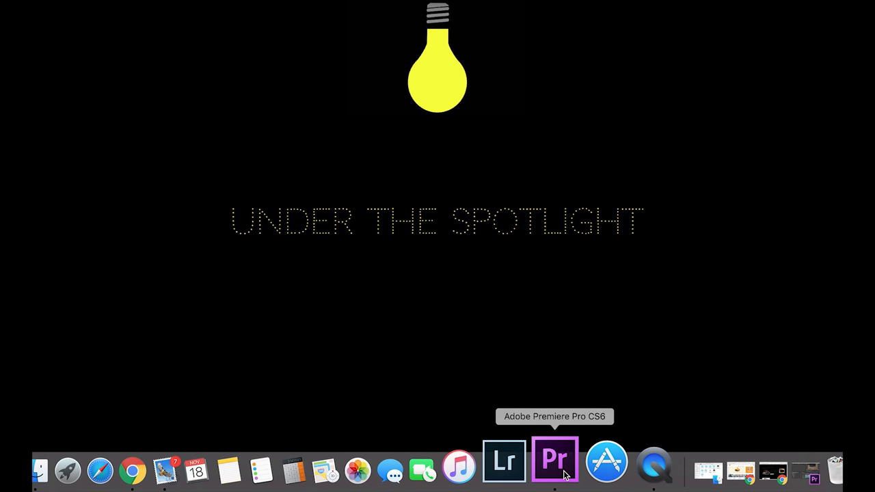
{"action": "mouse_move", "coordinate": [81, 468]}
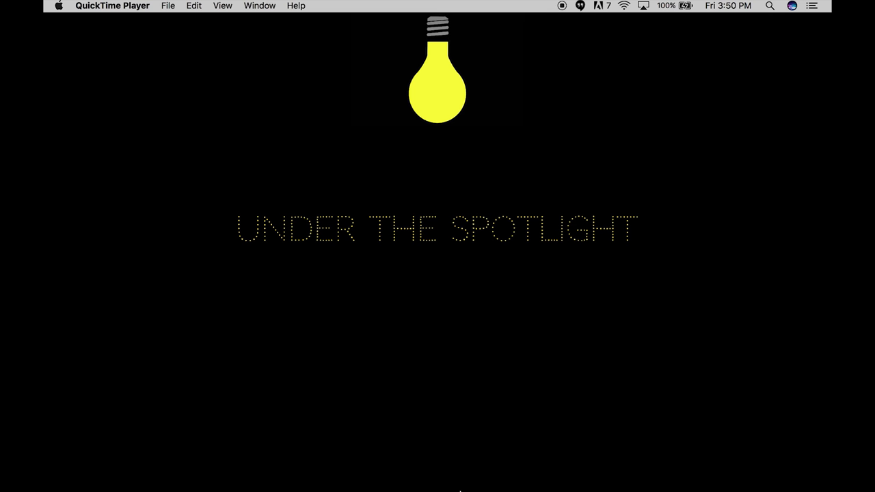
{"action": "mouse_move", "coordinate": [354, 376]}
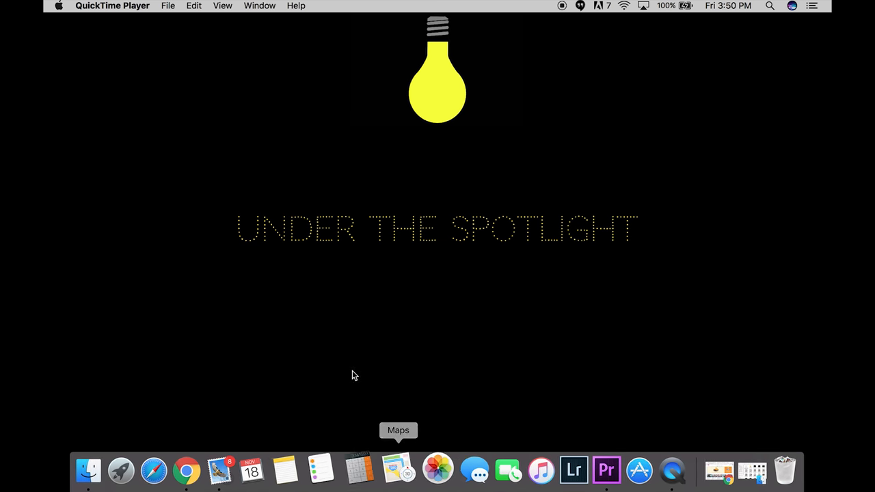
{"action": "mouse_move", "coordinate": [139, 323]}
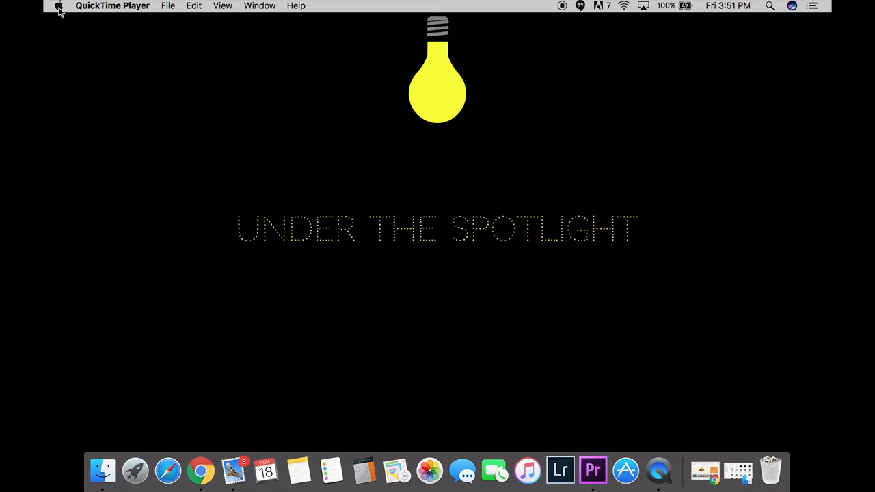
{"action": "left_click", "coordinate": [57, 6]}
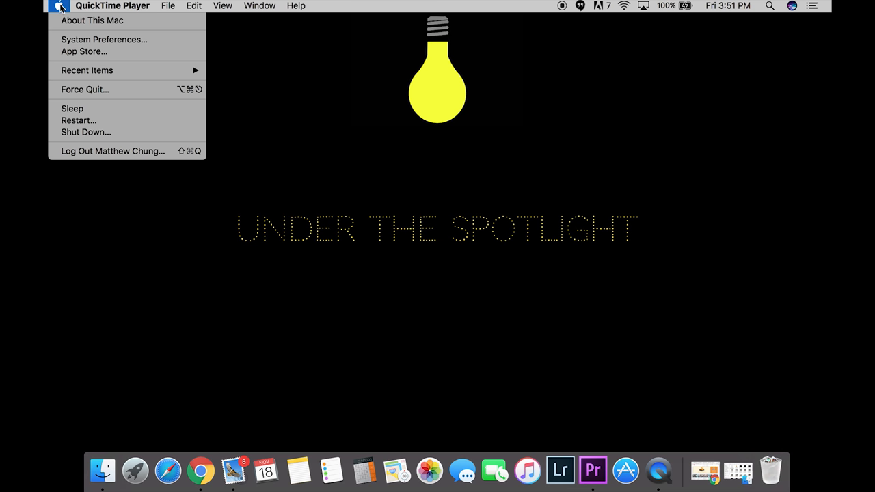
{"action": "mouse_move", "coordinate": [65, 27]}
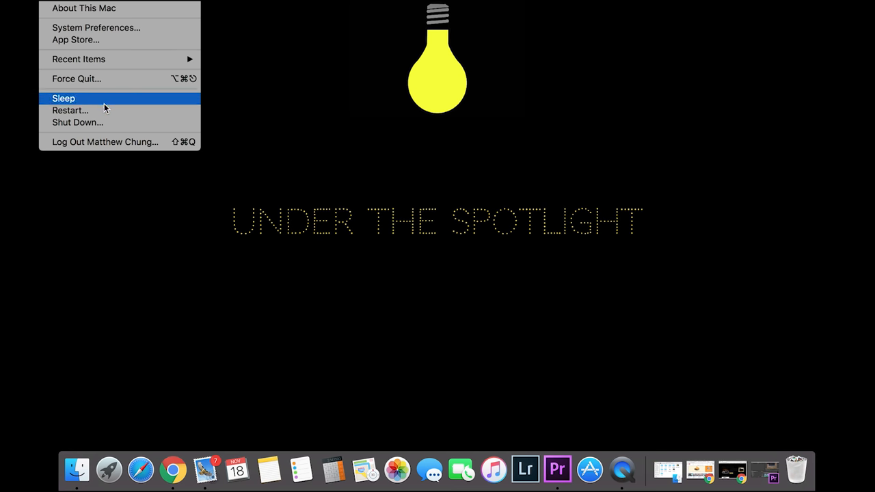
{"action": "mouse_move", "coordinate": [120, 69]}
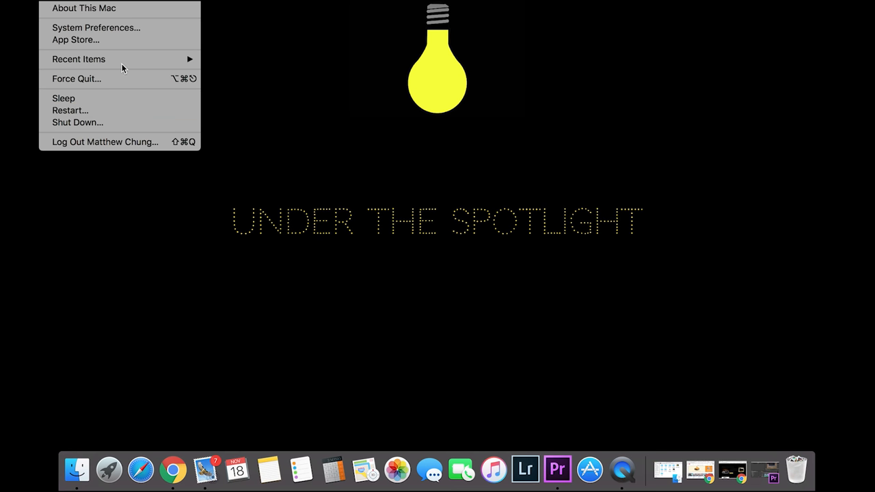
{"action": "left_click", "coordinate": [353, 139]}
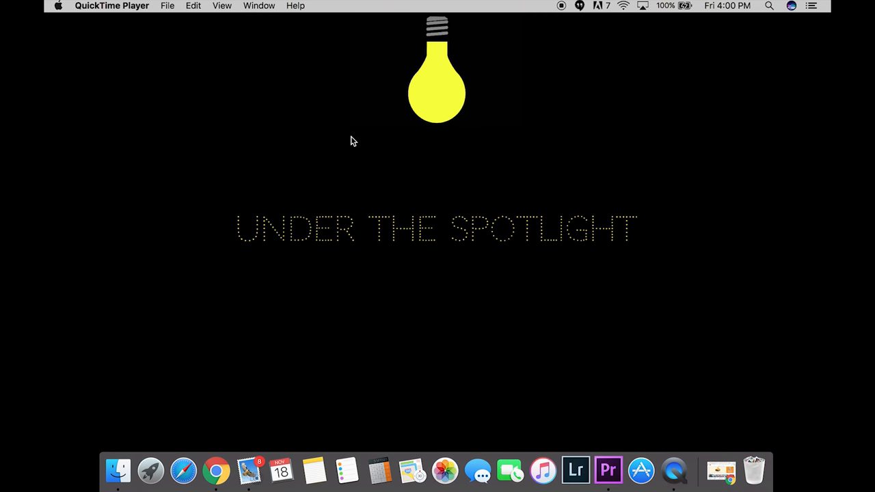
{"action": "mouse_move", "coordinate": [186, 246]}
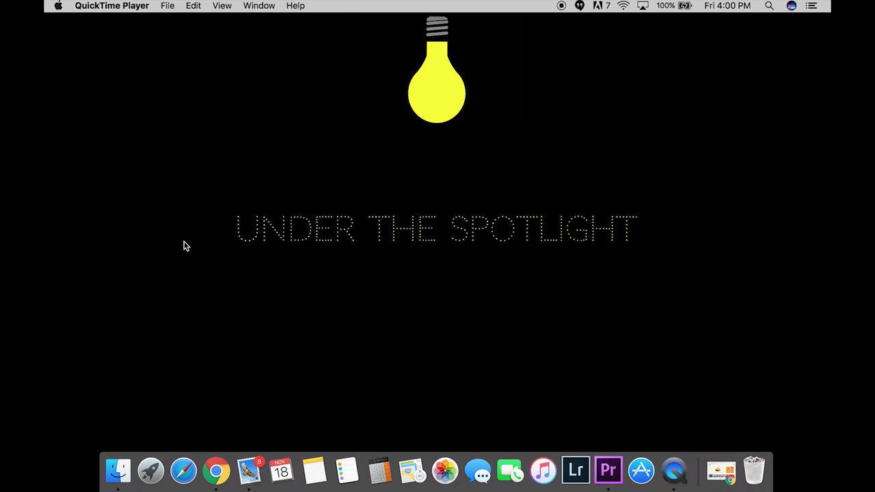
{"action": "mouse_move", "coordinate": [115, 466]}
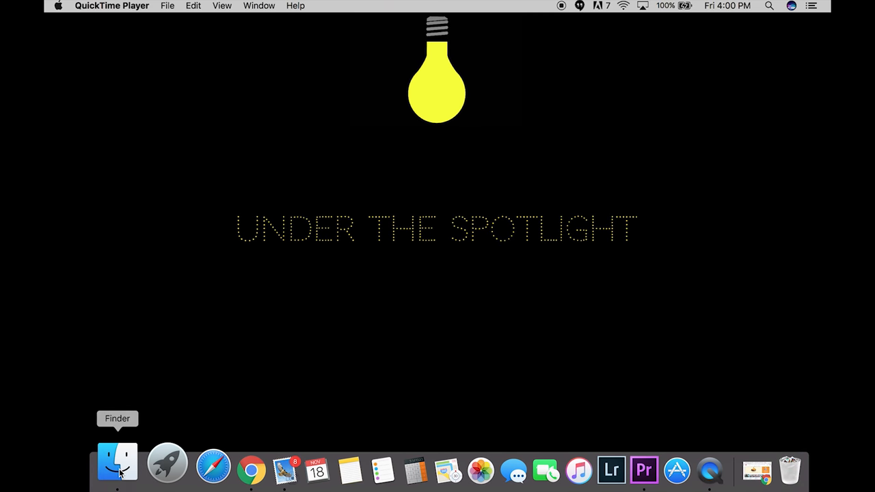
- Show All My Files in Finder and scroll through the file list
{"action": "left_click", "coordinate": [114, 464]}
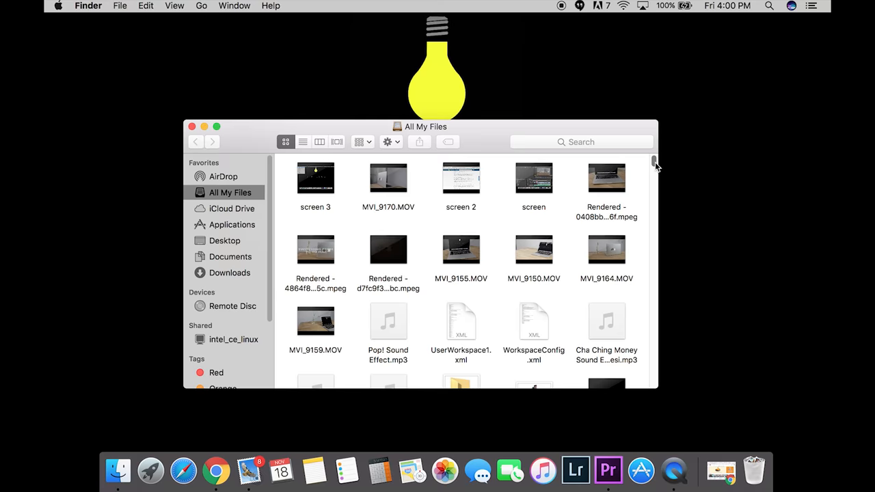
{"action": "scroll", "scroll_direction": "down", "scroll_amount": 3}
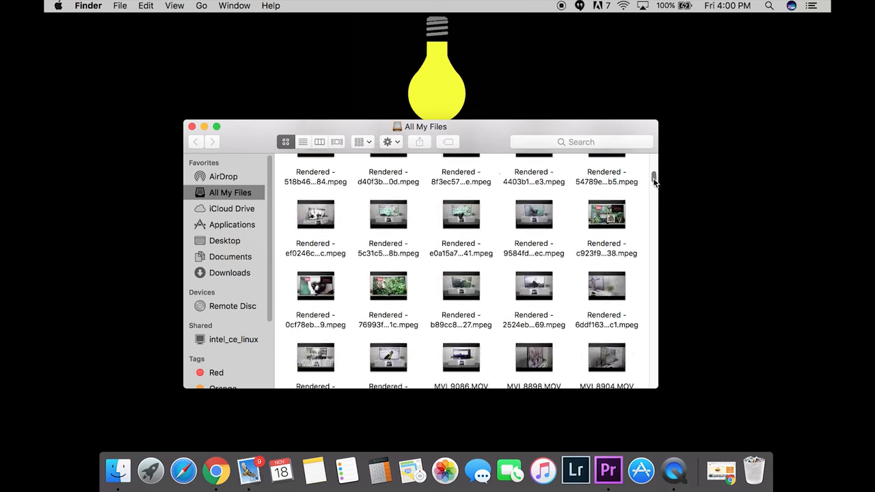
{"action": "scroll", "scroll_direction": "down", "scroll_amount": 3}
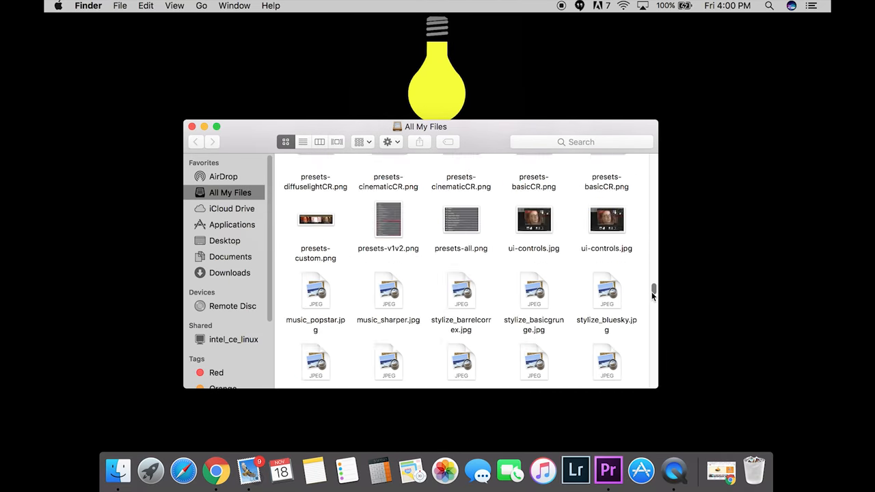
{"action": "scroll", "scroll_direction": "down", "scroll_amount": 3}
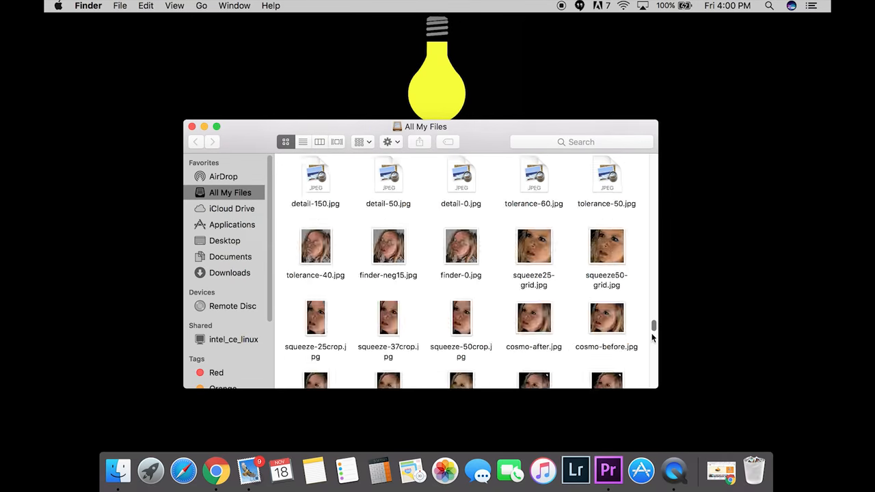
{"action": "scroll", "scroll_direction": "down", "scroll_amount": 3}
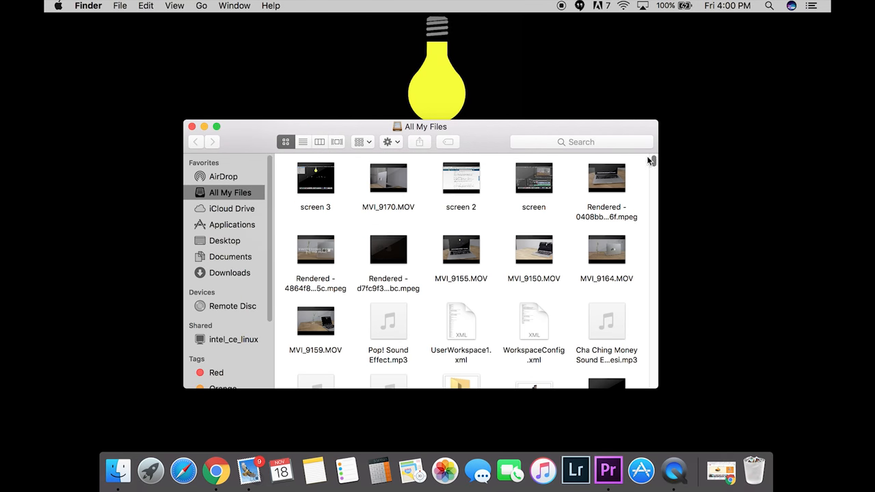
- Search All My Files for 'igp' to find the single matching JPEG, then launch System Preferences
{"action": "left_click", "coordinate": [582, 141]}
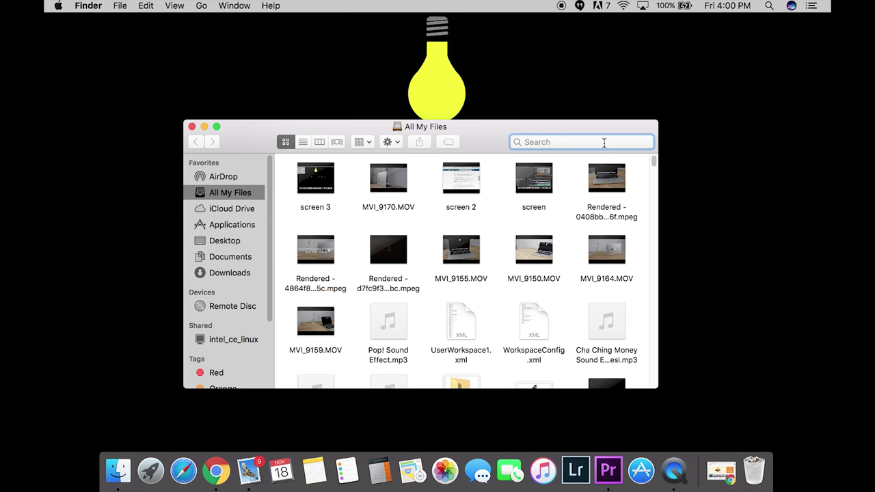
{"action": "type", "text": "igp"}
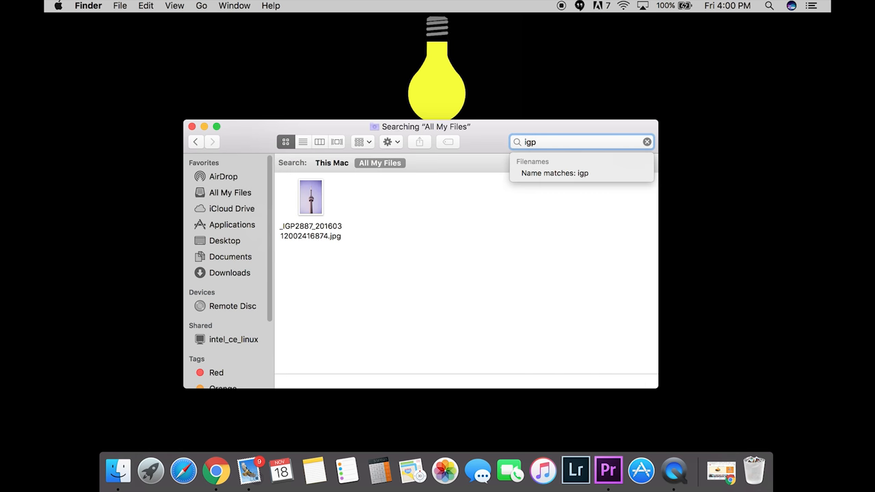
{"action": "mouse_move", "coordinate": [283, 213]}
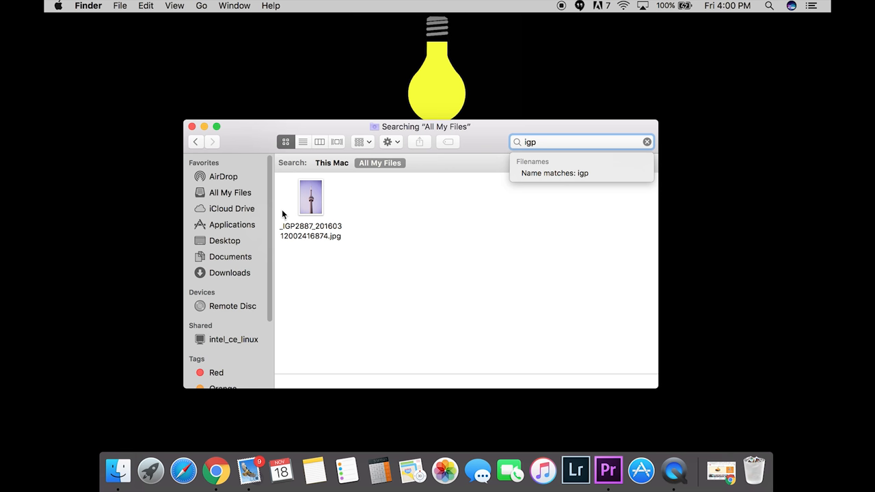
{"action": "mouse_move", "coordinate": [303, 207]}
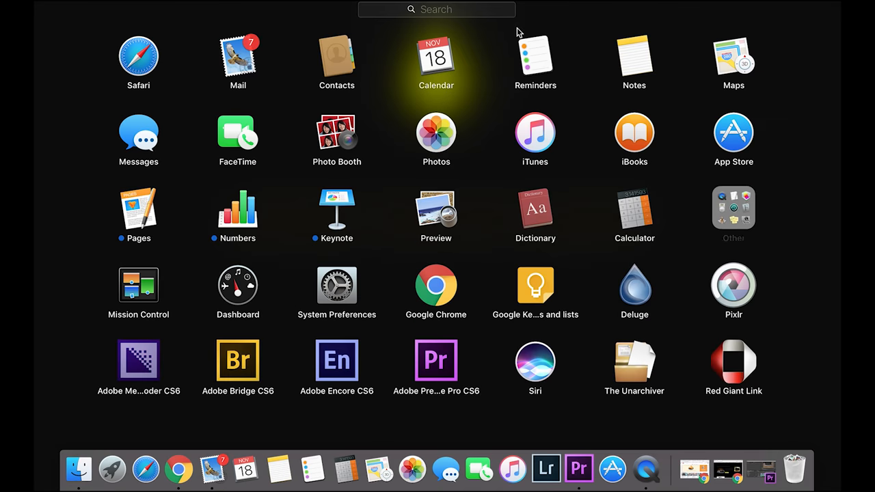
{"action": "left_click", "coordinate": [111, 470]}
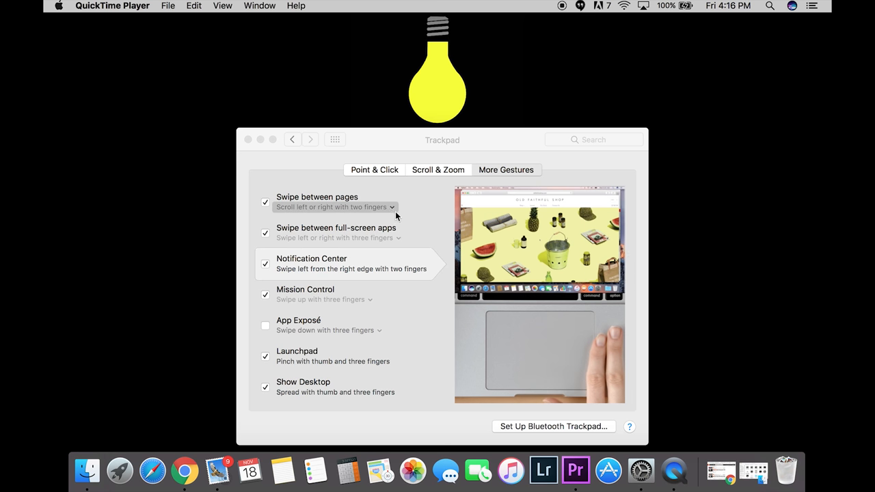
- Choose a finger count for the Swipe between full-screen apps trackpad gesture
{"action": "left_click", "coordinate": [333, 207]}
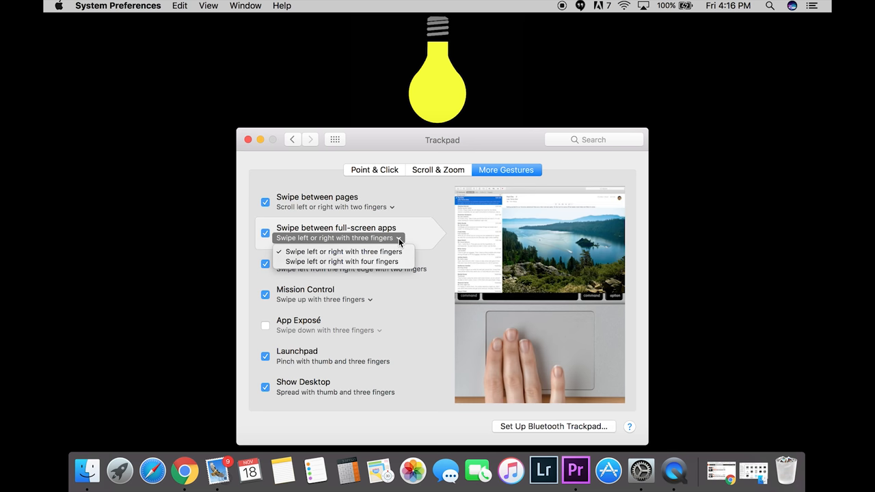
{"action": "left_click", "coordinate": [342, 251]}
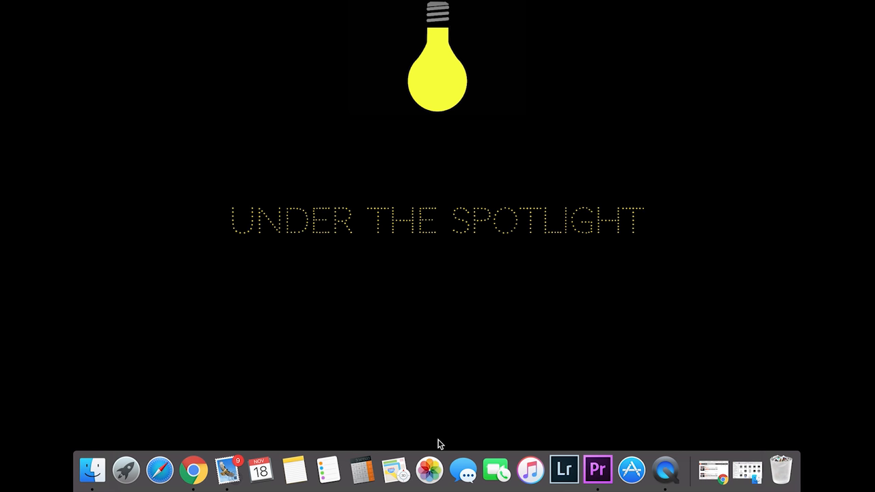
{"action": "mouse_move", "coordinate": [426, 464]}
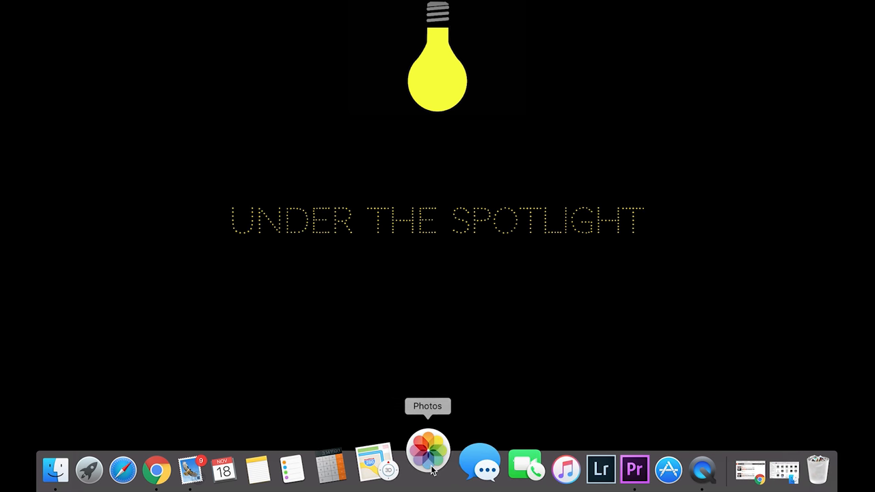
- Launch Photos and view the 47-clip Videos collection from the Albums sidebar
{"action": "left_click", "coordinate": [428, 450]}
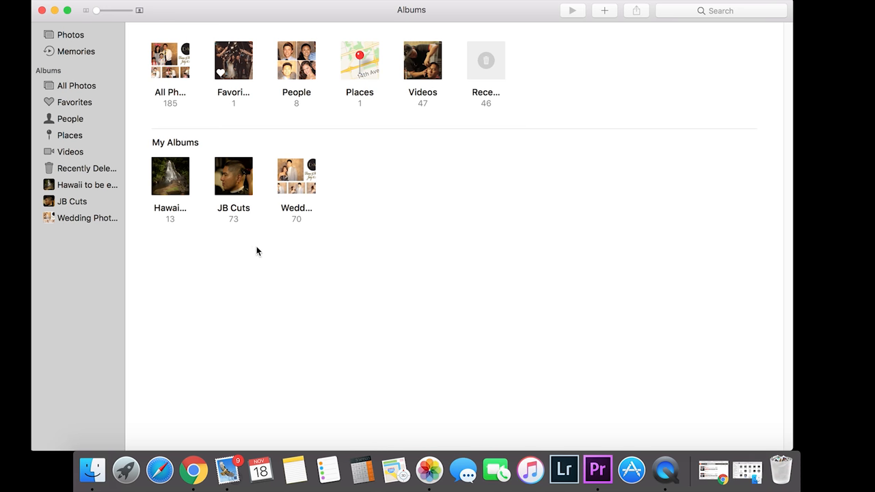
{"action": "mouse_move", "coordinate": [243, 54]}
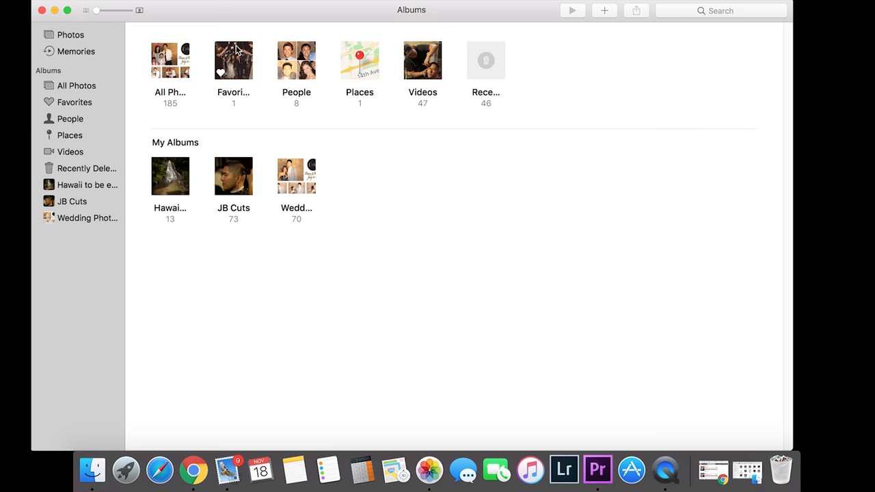
{"action": "mouse_move", "coordinate": [415, 186]}
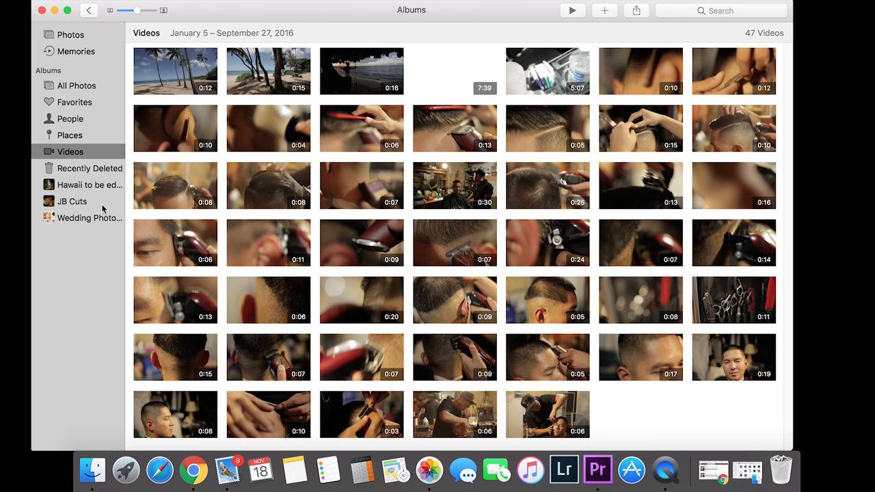
{"action": "left_click", "coordinate": [71, 201]}
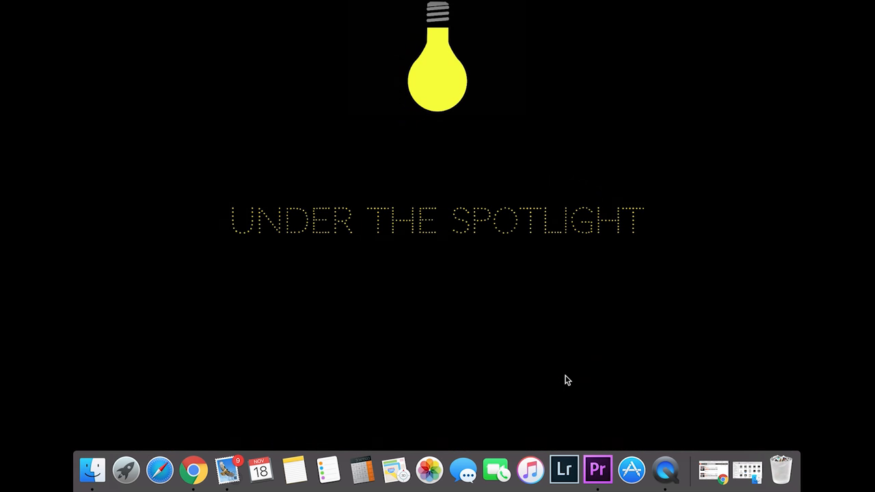
{"action": "mouse_move", "coordinate": [708, 383]}
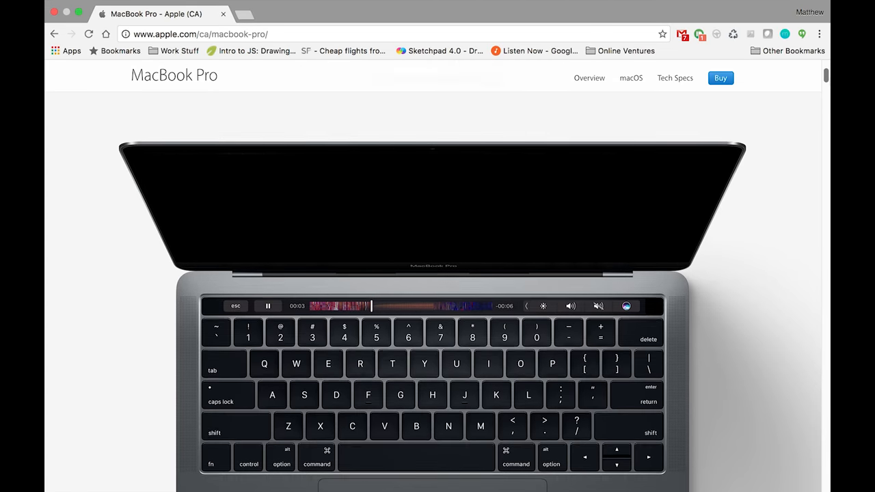
{"action": "scroll", "scroll_direction": "down", "scroll_amount": 3}
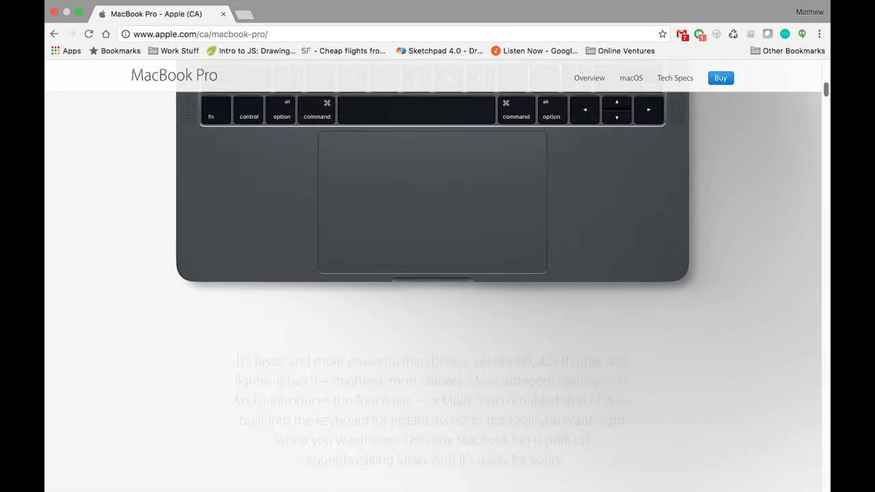
{"action": "left_click", "coordinate": [719, 76]}
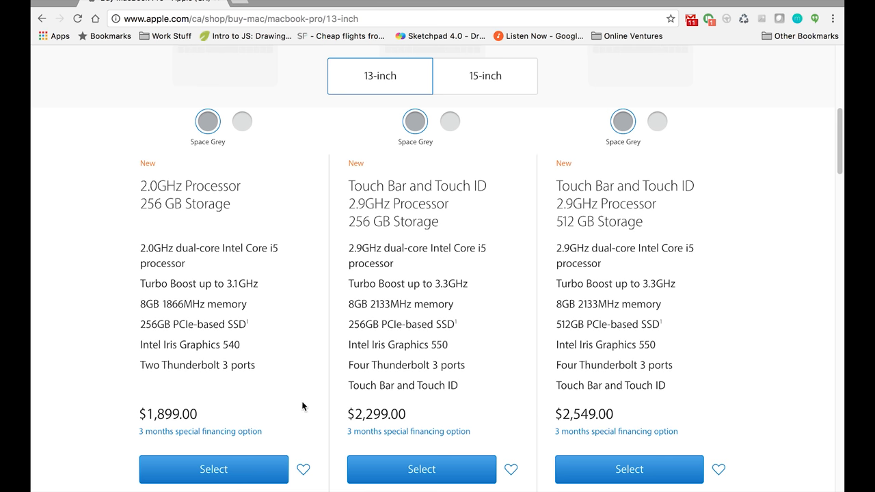
{"action": "left_click", "coordinate": [484, 76]}
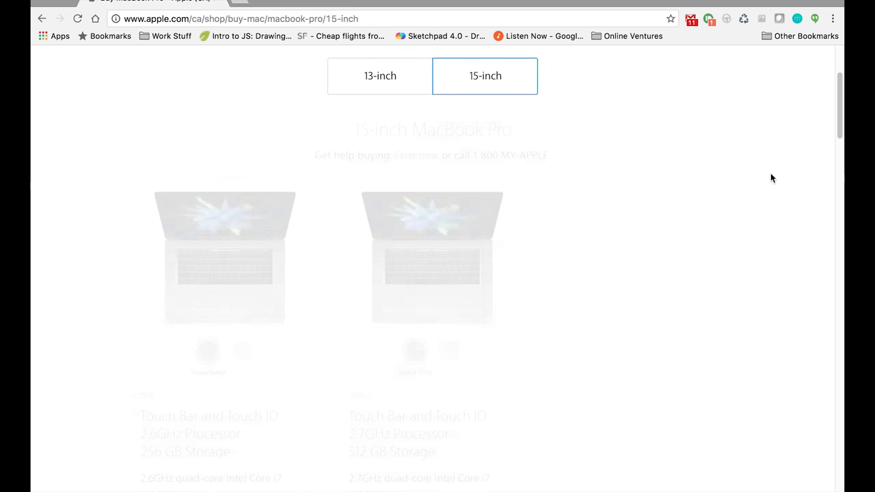